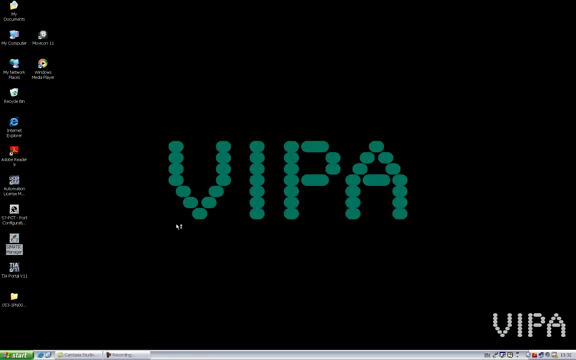
pyautogui.moveTo(268, 200)
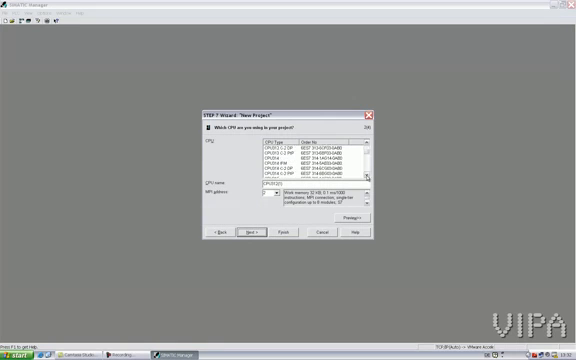
# - Start the New Project wizard from the File menu in SIMATIC Manager
pyautogui.scroll(-3)
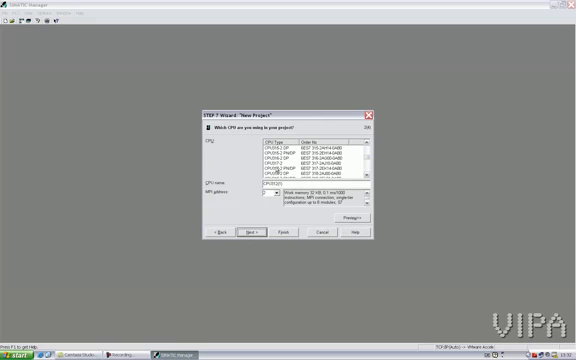
pyautogui.click(300, 176)
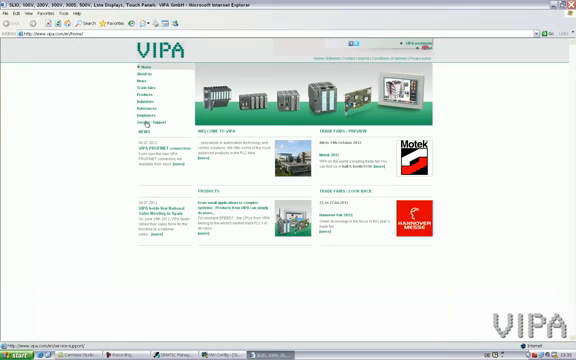
# - Browse the VIPA Downloads/Manuals list of manual PDFs
pyautogui.click(140, 128)
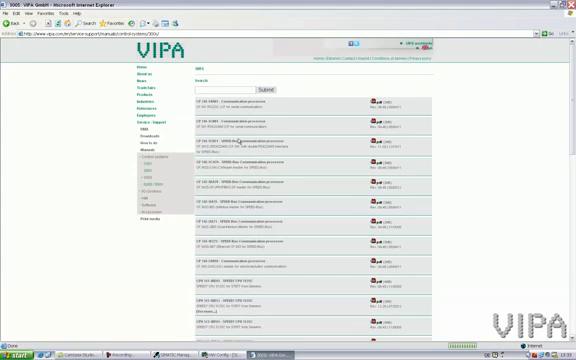
pyautogui.scroll(-3)
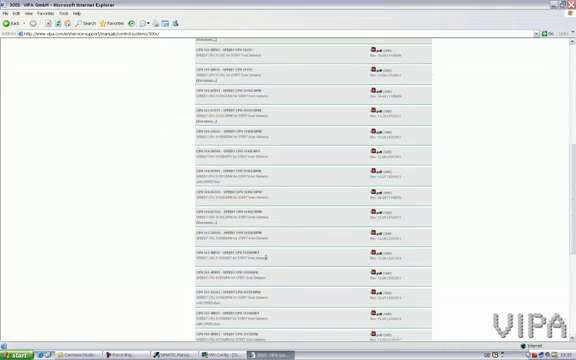
pyautogui.scroll(-3)
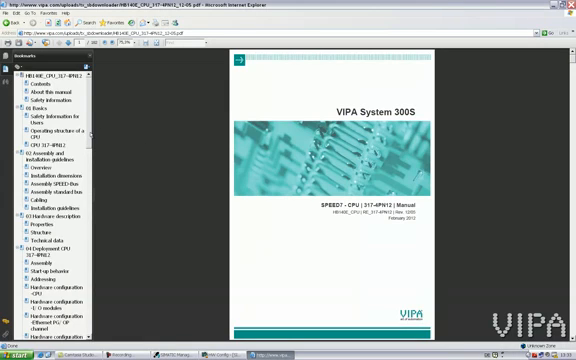
# - Jump to the 'Hardware configuration - CPU' chapter via the manual's bookmarks
pyautogui.scroll(-3)
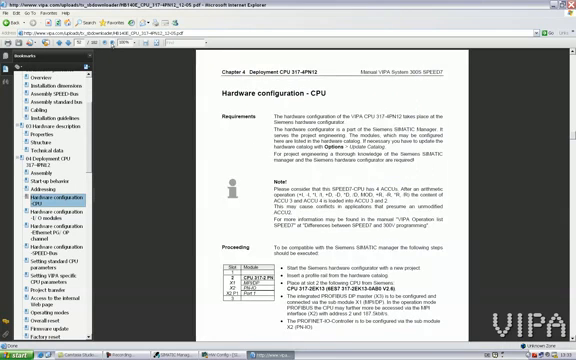
pyautogui.scroll(-3)
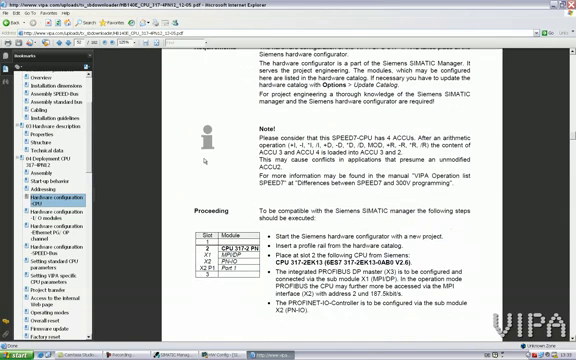
pyautogui.moveTo(202, 162)
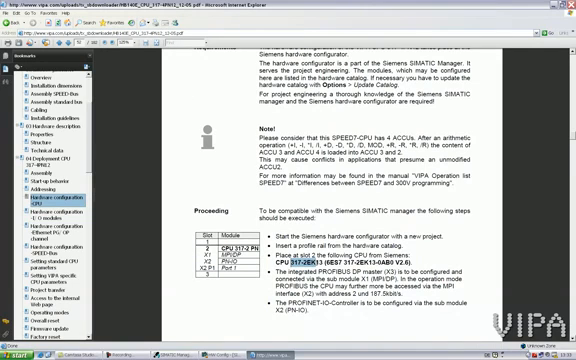
pyautogui.click(44, 204)
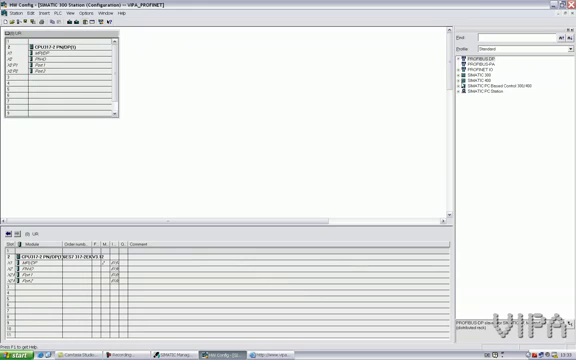
# - Place the CPU 317-2PN from the catalog into slot 2 of the rack
pyautogui.click(460, 78)
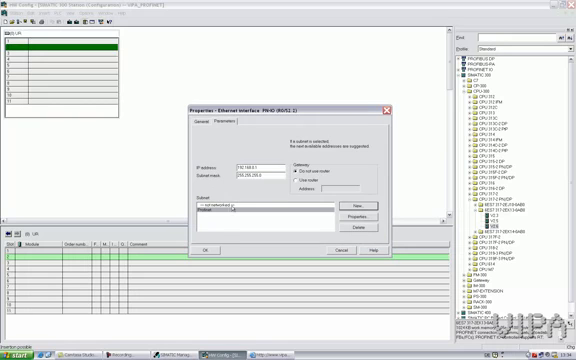
# - Enter the PN-IO interface's IP address and subnet mask on a new Ethernet subnet
pyautogui.click(204, 248)
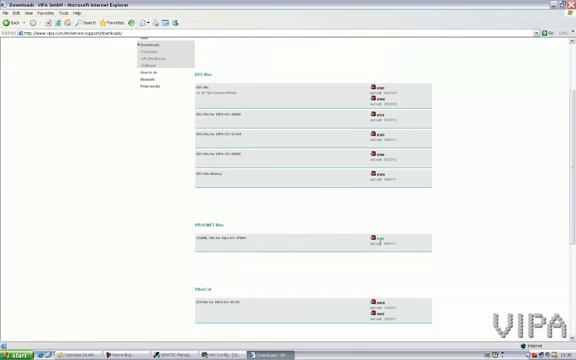
pyautogui.moveTo(376, 240)
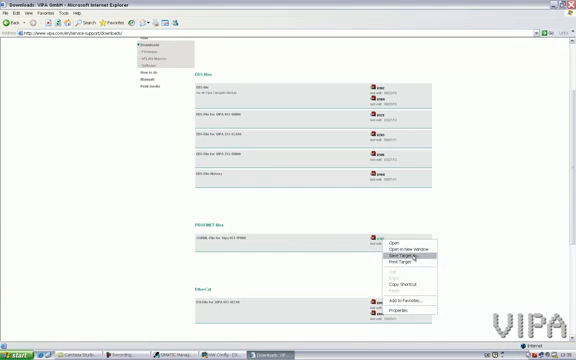
# - Save the PROFINET device file from the VIPA downloads page via Save Target As
pyautogui.click(400, 260)
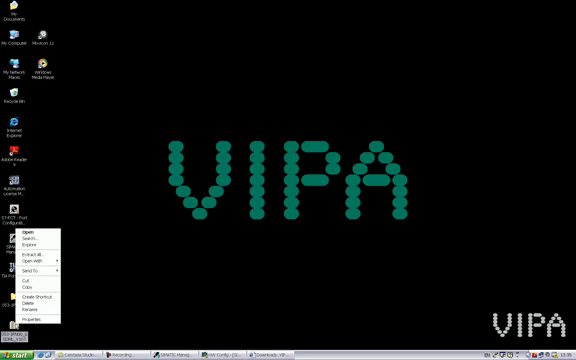
# - Bring up the Windows Start menu from the taskbar
pyautogui.click(200, 324)
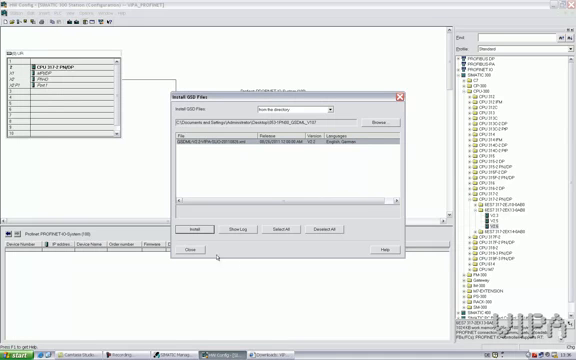
# - Install the downloaded VIPA PROFINET GSD file into the hardware catalog
pyautogui.click(218, 248)
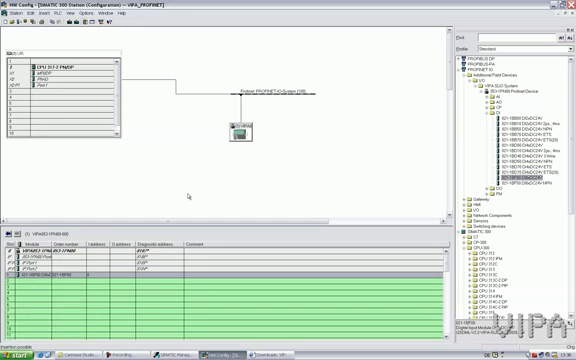
pyautogui.moveTo(288, 188)
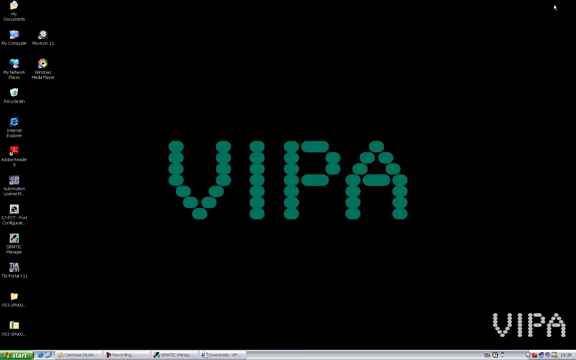
pyautogui.moveTo(376, 178)
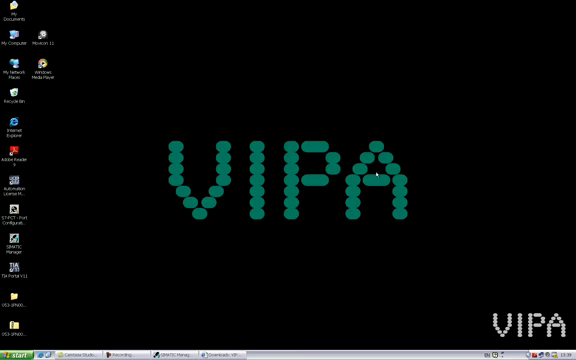